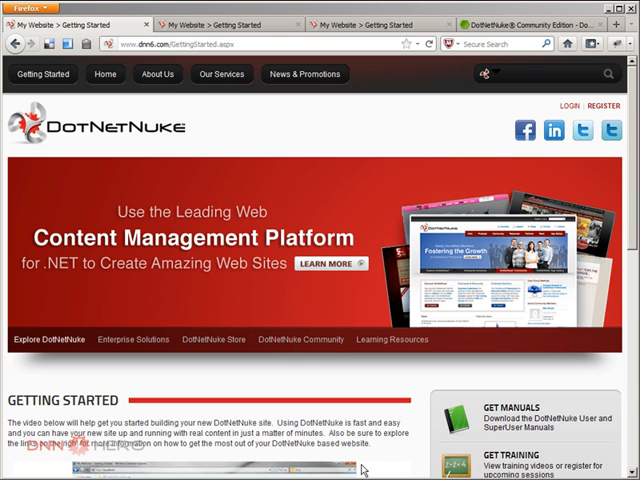
pyautogui.moveTo(362, 469)
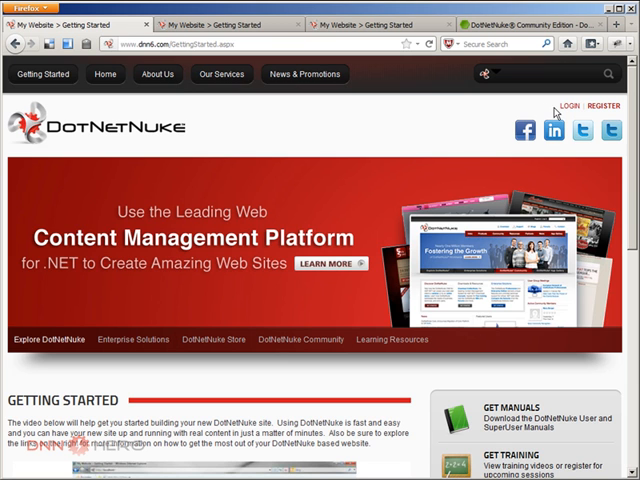
# Step: Log in with the host username and password
pyautogui.click(571, 106)
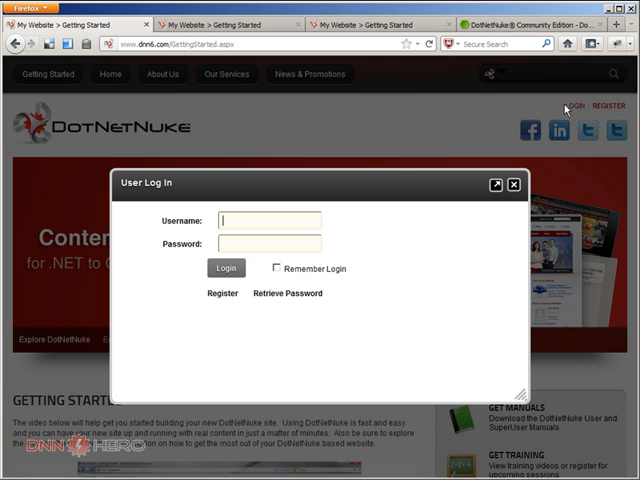
pyautogui.write('host')
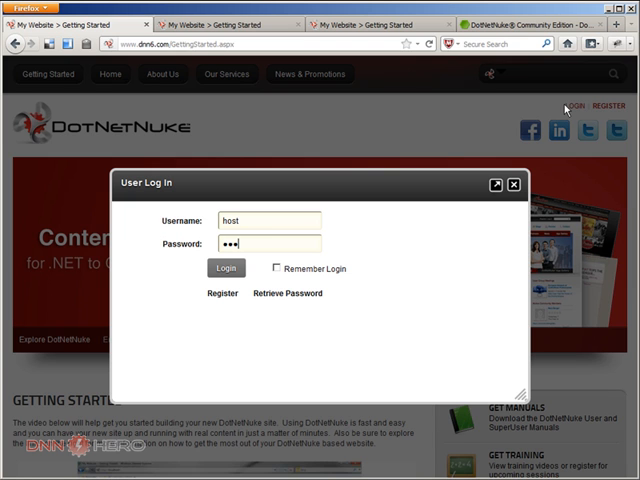
pyautogui.write('••••')
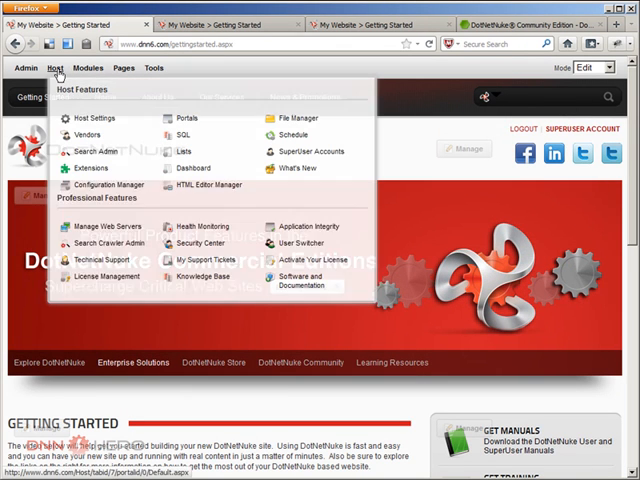
pyautogui.click(96, 118)
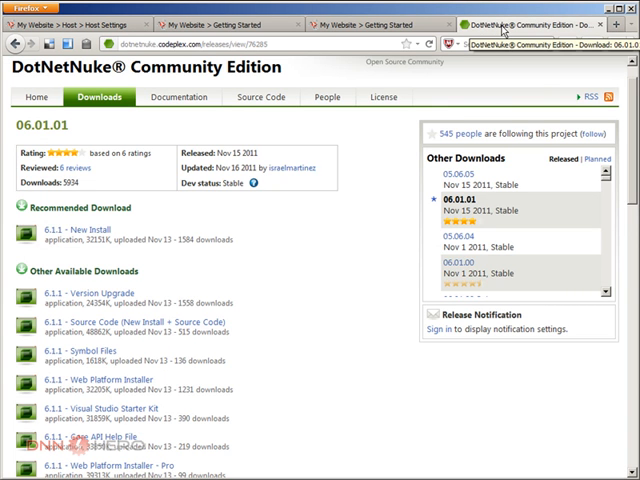
pyautogui.moveTo(334, 222)
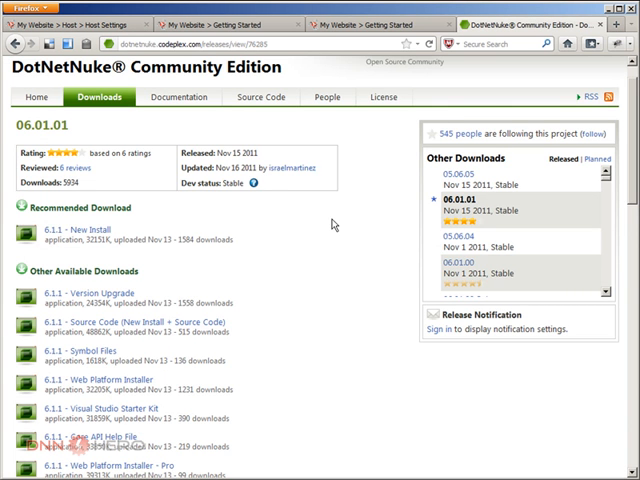
pyautogui.moveTo(607, 298)
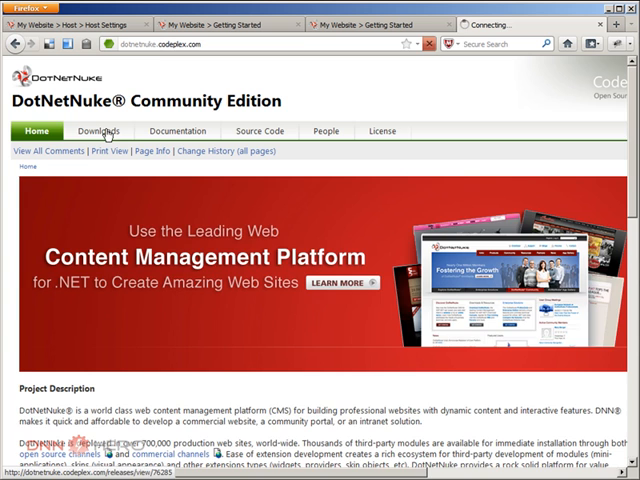
# Step: Return to the Downloads tab and scroll the Other Downloads list toward 06.00.02
pyautogui.click(97, 130)
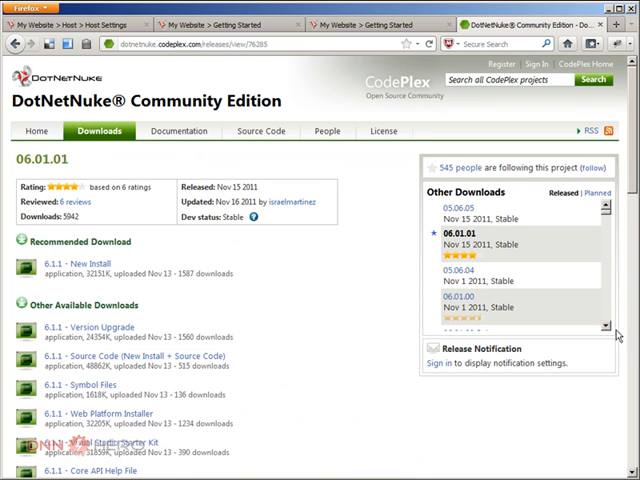
pyautogui.scroll(-3)
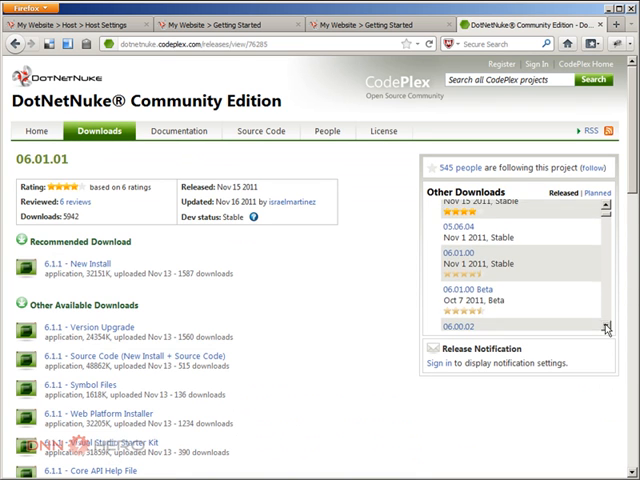
pyautogui.scroll(-3)
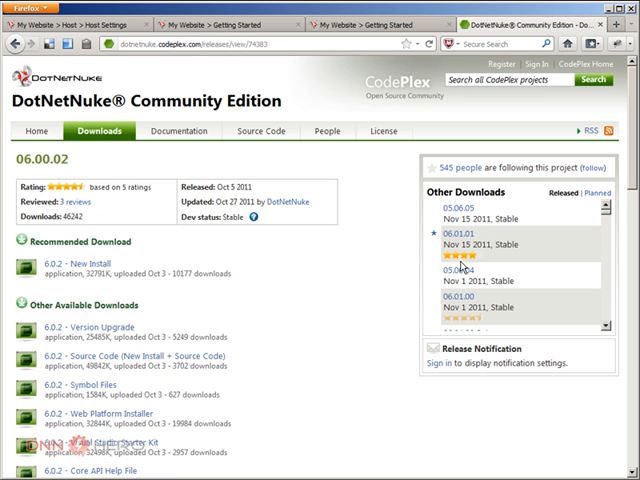
pyautogui.moveTo(284, 267)
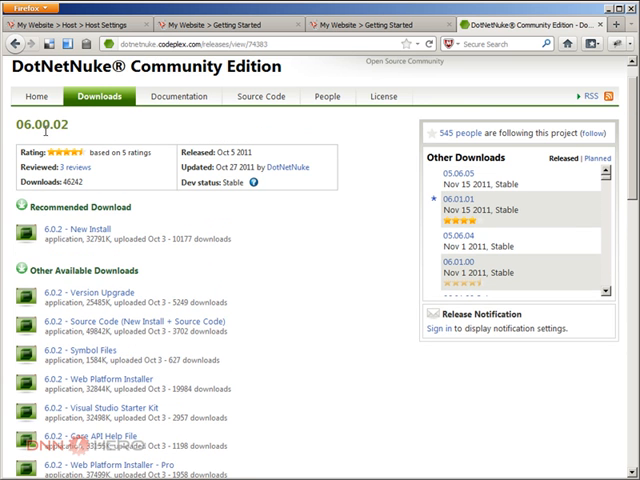
pyautogui.scroll(-3)
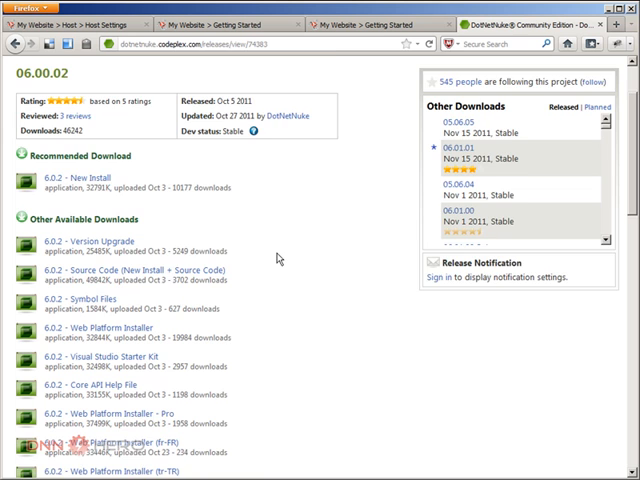
pyautogui.scroll(-3)
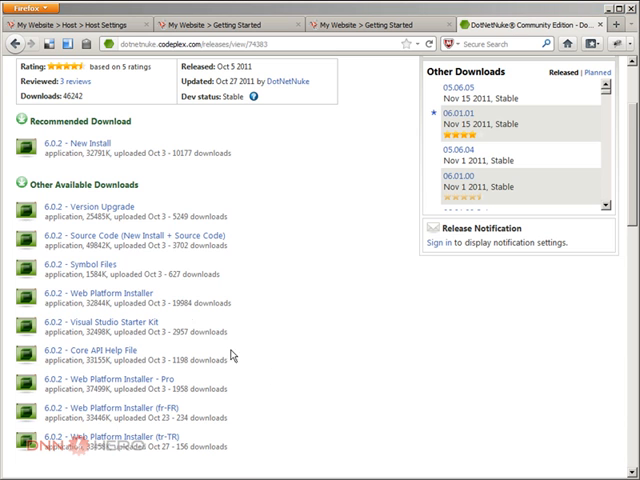
pyautogui.moveTo(70, 265)
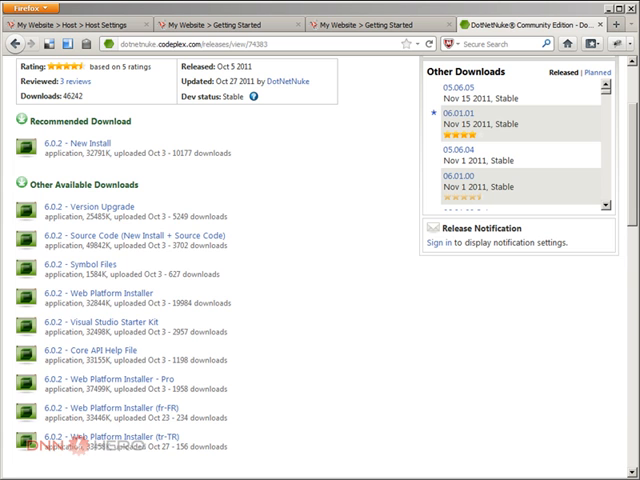
pyautogui.moveTo(110, 103)
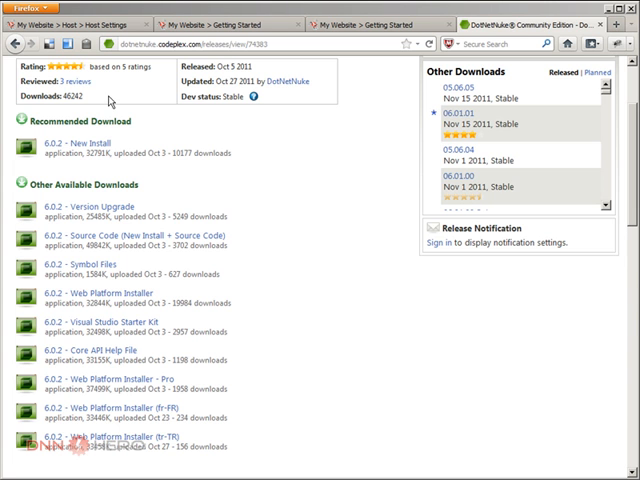
pyautogui.moveTo(109, 100)
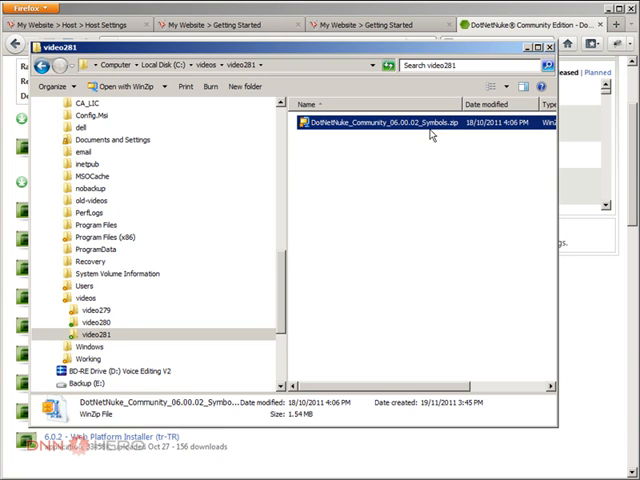
pyautogui.moveTo(444, 192)
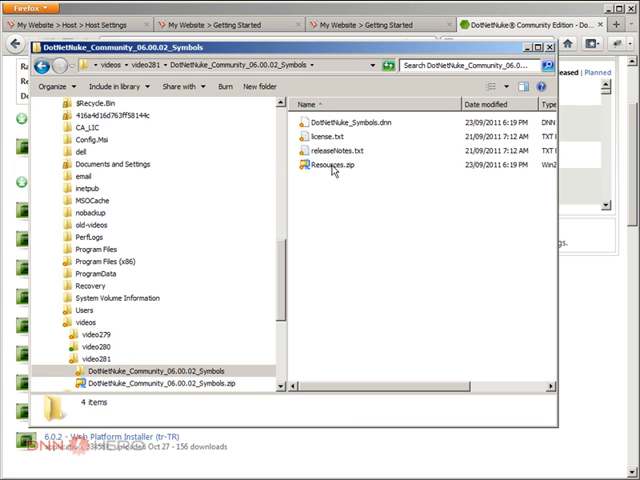
# Step: Close the Resources.zip properties and open the symbols package's bin folder
pyautogui.click(334, 165)
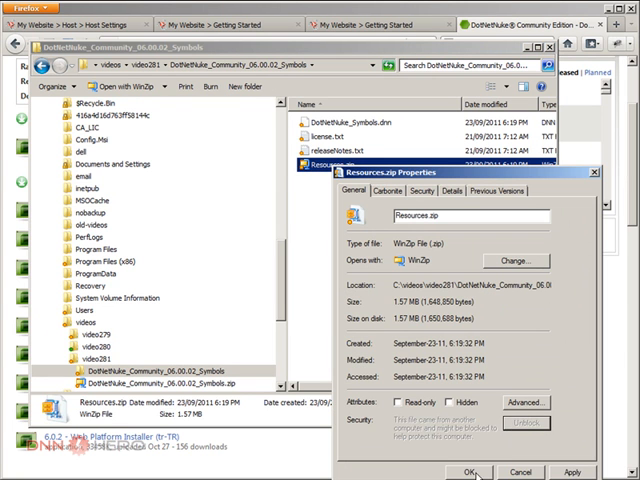
pyautogui.click(469, 472)
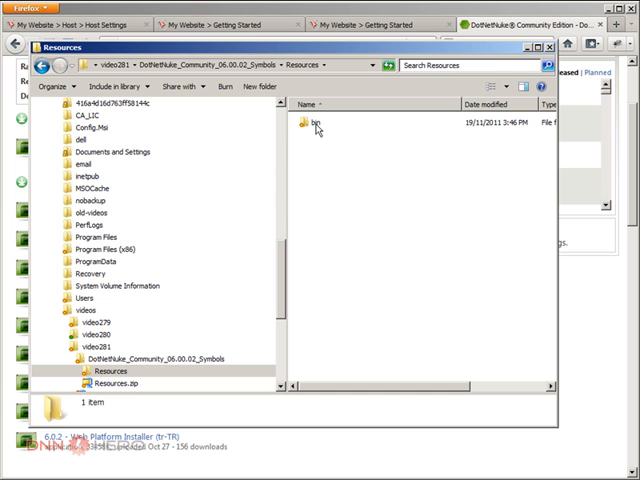
pyautogui.doubleClick(315, 125)
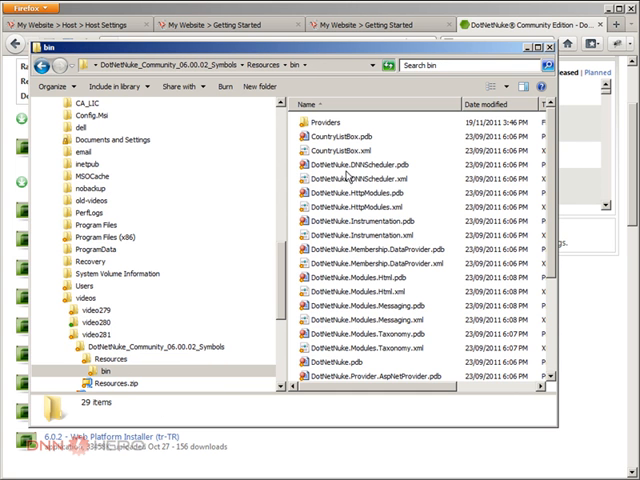
# Step: Select all 29 items in the symbols bin folder
pyautogui.click(400, 218)
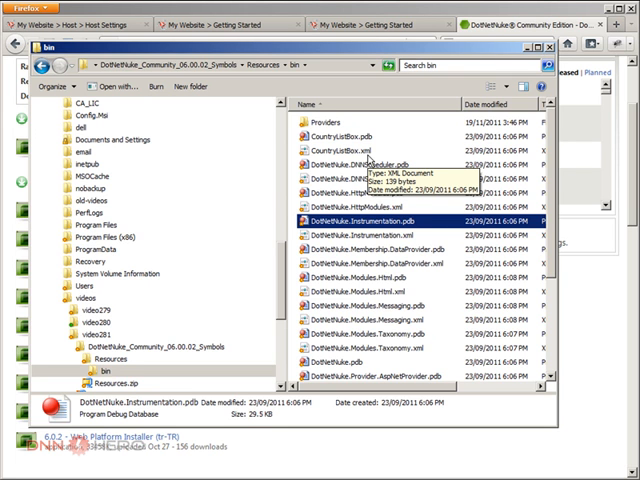
pyautogui.moveTo(436, 458)
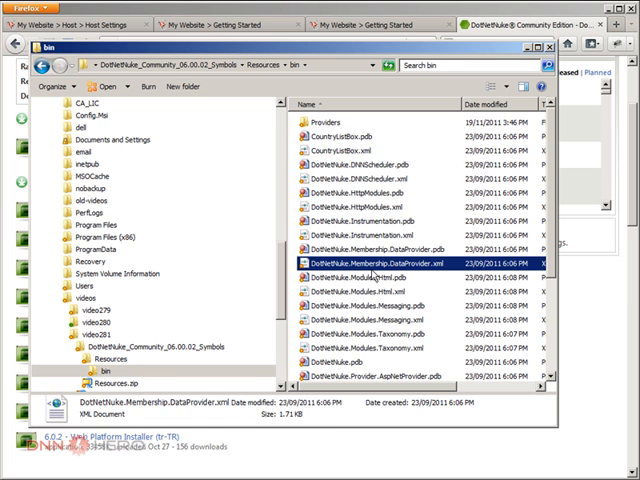
pyautogui.click(360, 120)
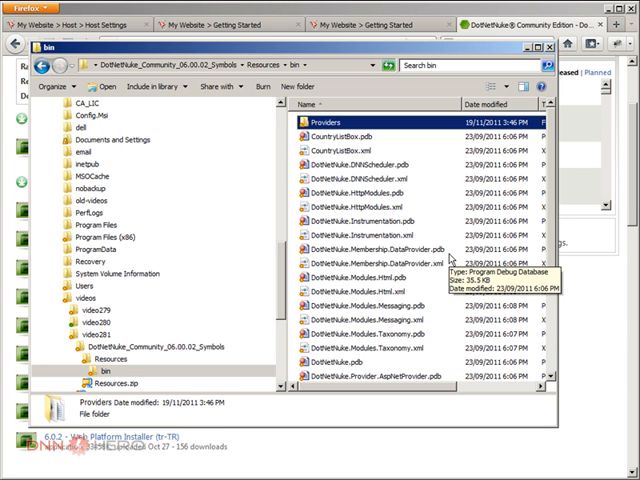
pyautogui.press('ctrl+a')
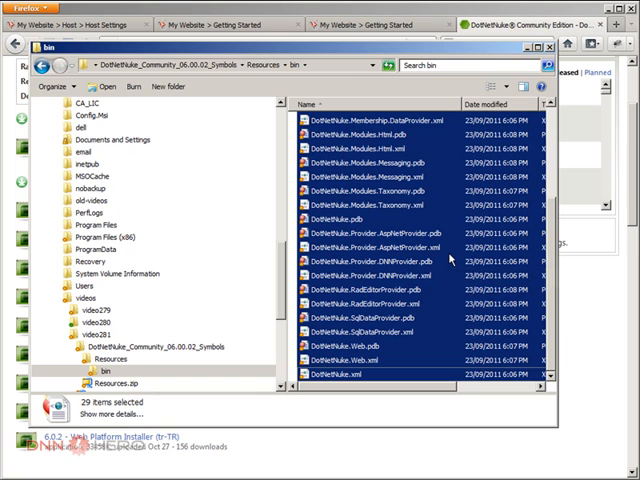
# Step: Paste the symbol files into C:\inetpub\wwwroot\dnn6\bin, confirming the Providers folder merge
pyautogui.rightClick(430, 258)
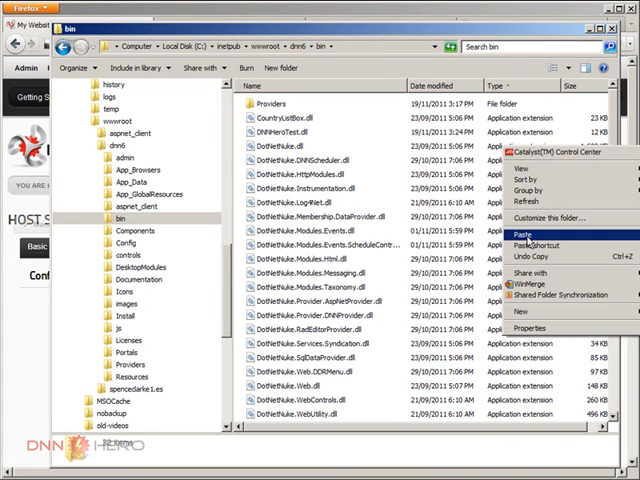
pyautogui.click(524, 233)
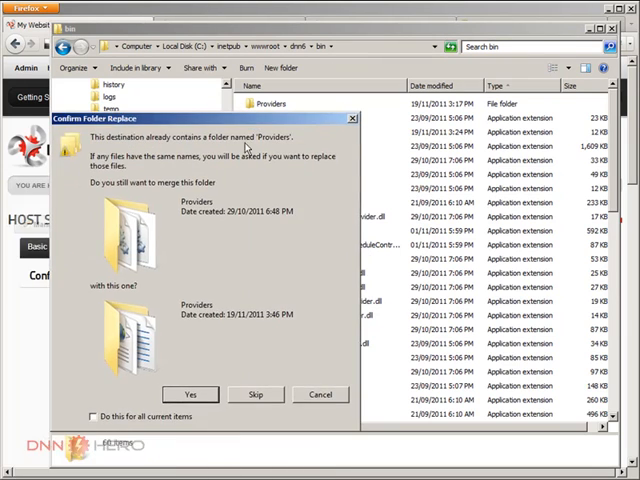
pyautogui.click(189, 394)
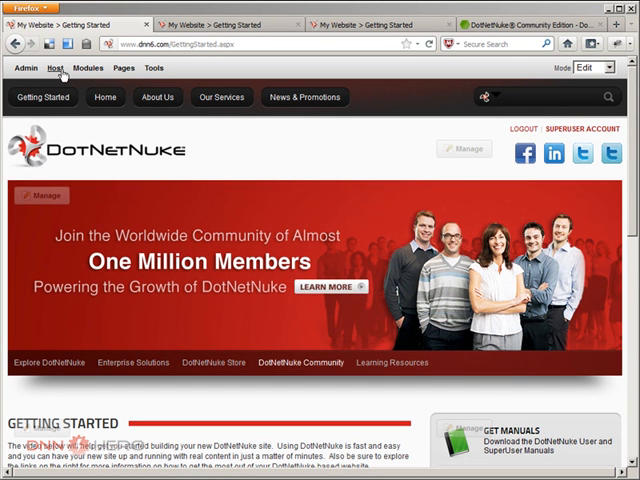
# Step: Open Host Settings to see the error, then switch to the second tab's Admin menu
pyautogui.click(54, 68)
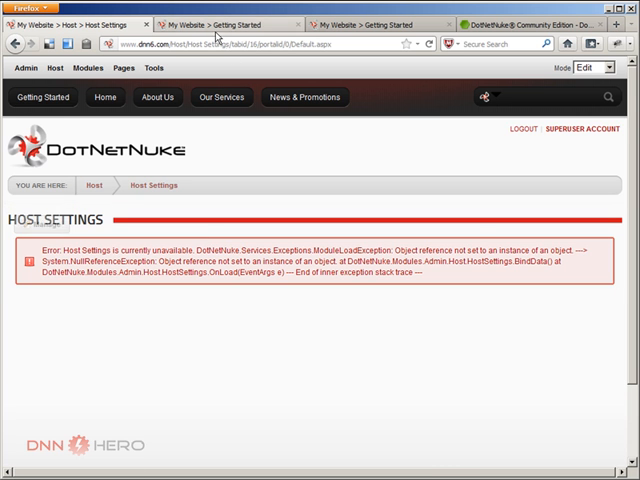
pyautogui.click(215, 24)
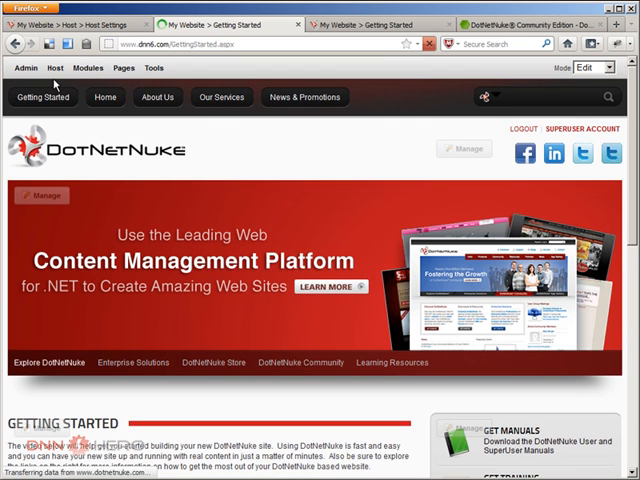
pyautogui.click(21, 67)
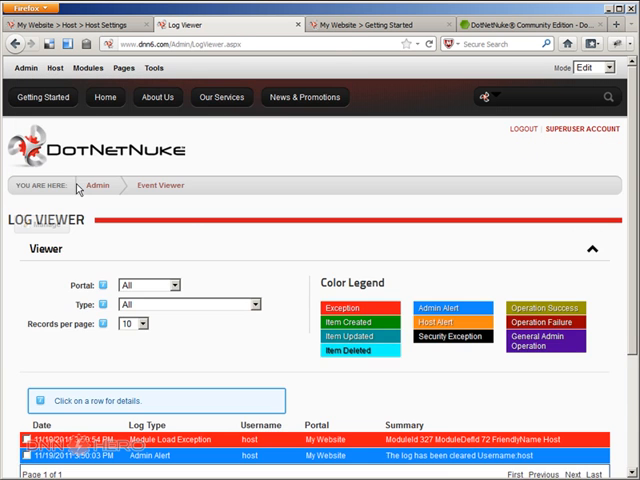
# Step: Expand the Module Load Exception entry in the Event Viewer
pyautogui.scroll(-3)
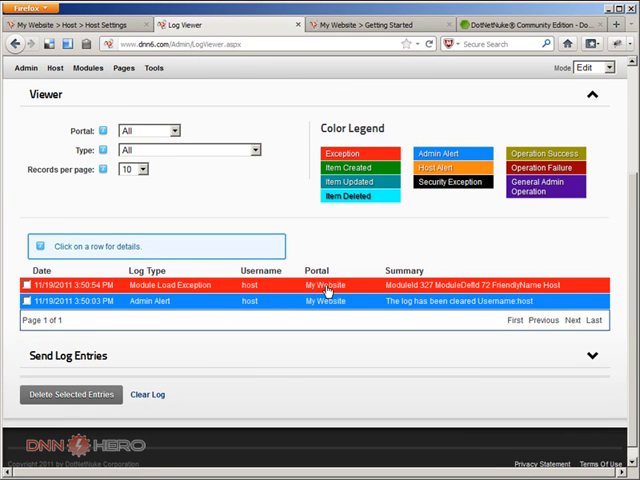
pyautogui.click(330, 285)
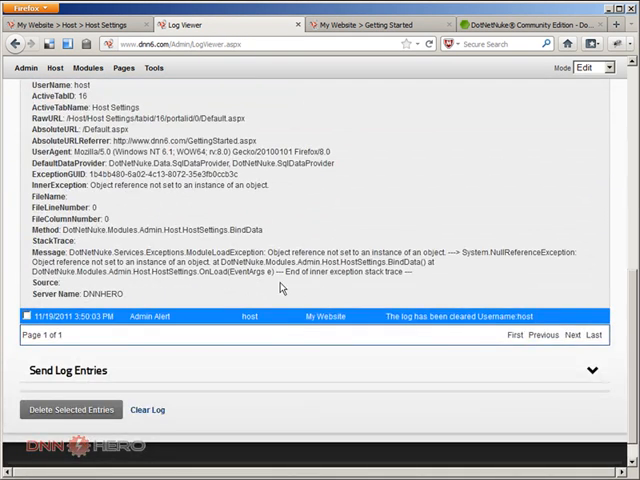
pyautogui.moveTo(118, 248)
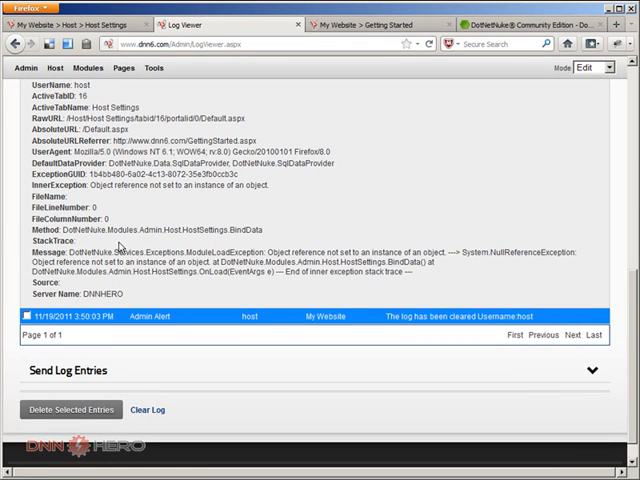
pyautogui.moveTo(424, 277)
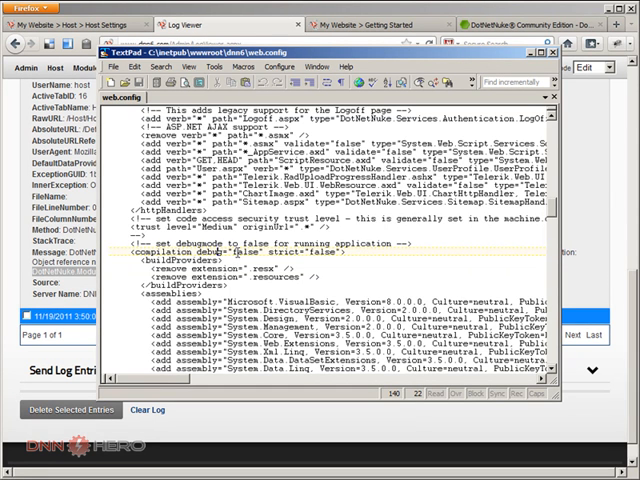
# Step: Change the compilation debug value in web.config from false to true
pyautogui.doubleClick(242, 251)
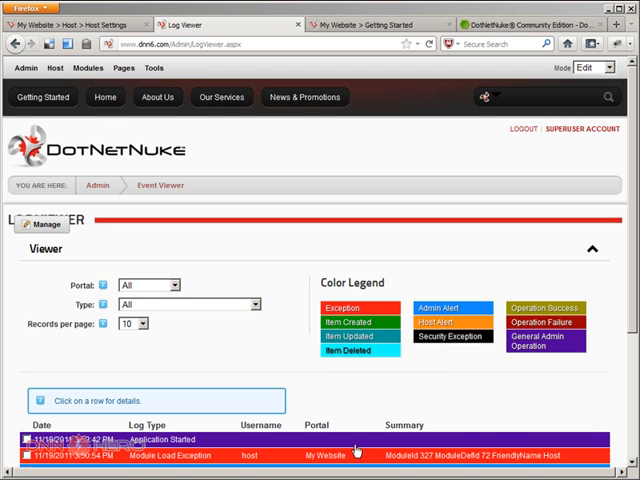
# Step: Reload Host Settings and highlight HostSettings.ascx.cs with lines 367 and 515
pyautogui.scroll(3)
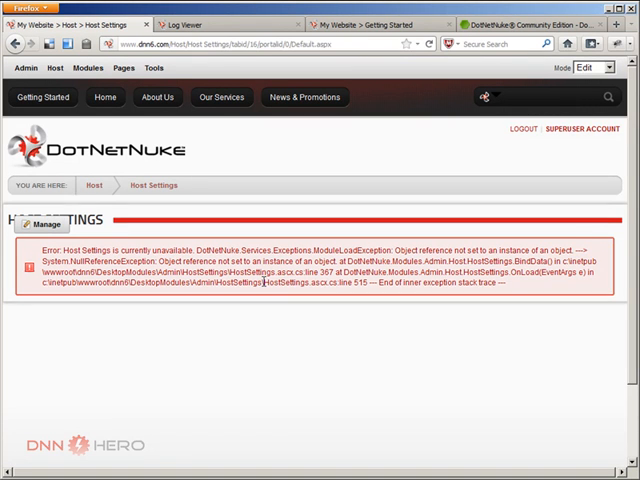
pyautogui.doubleClick(300, 291)
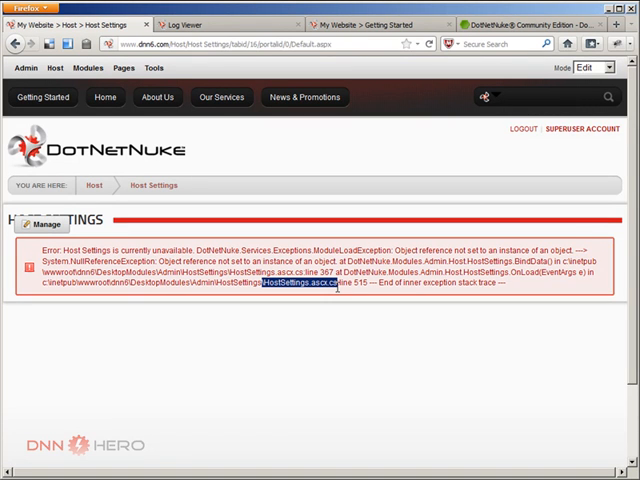